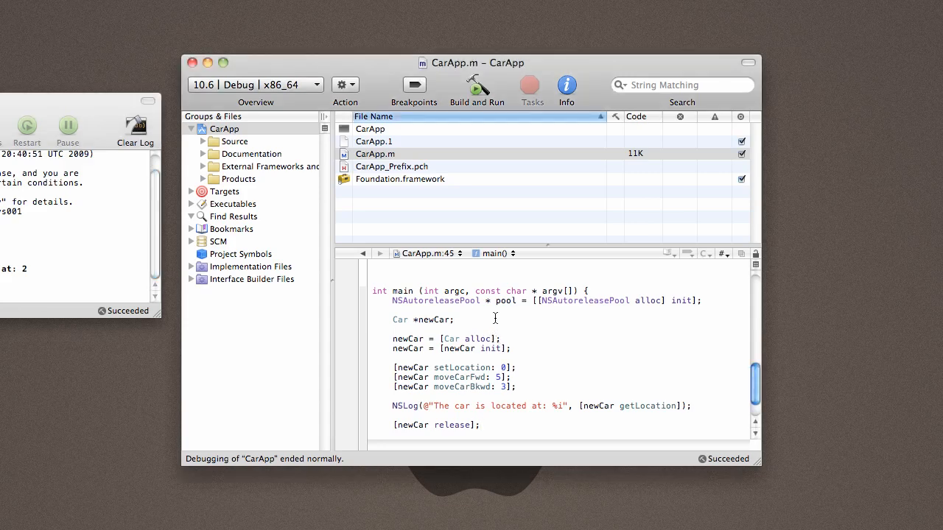
Add 'Car *usedCar;', 'usedCar = [Car alloc];' and 'usedCar = [usedCar init];' to main().
text(C)
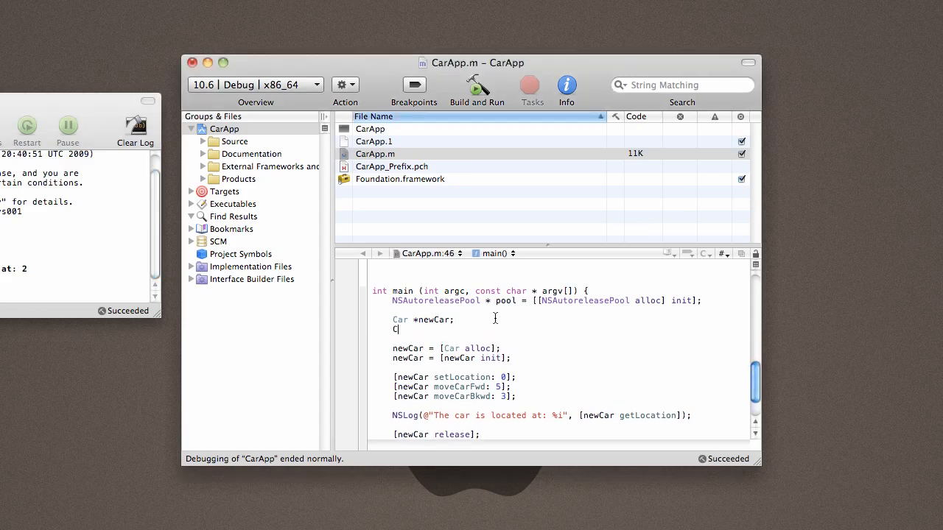
text(Car *use)
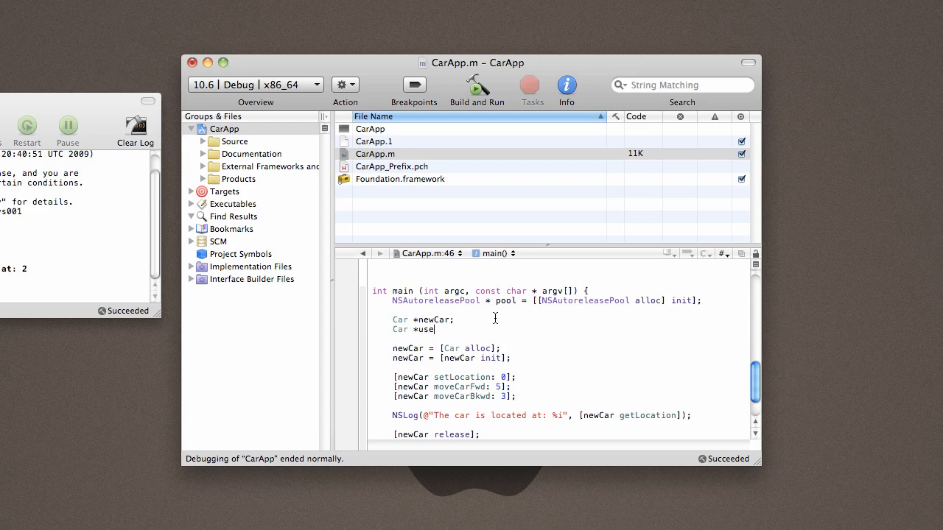
text(dCar;)
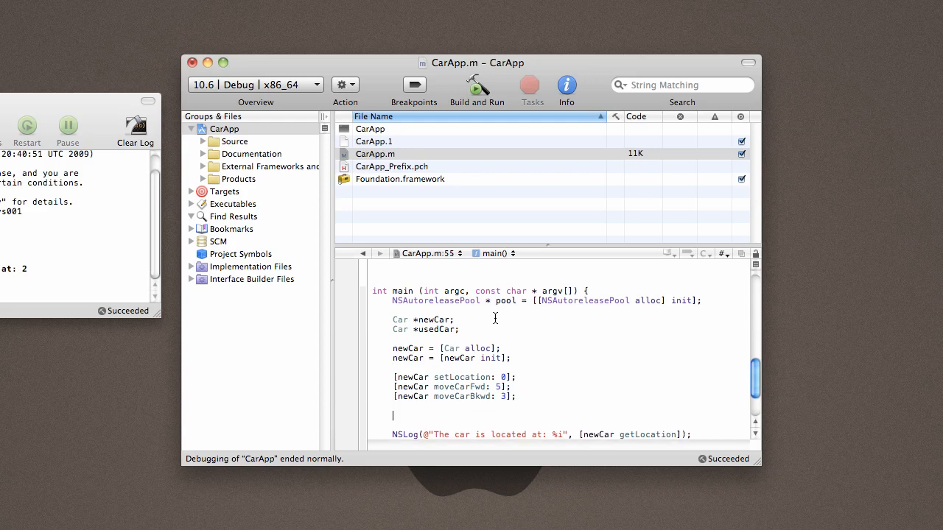
text(usedCar)
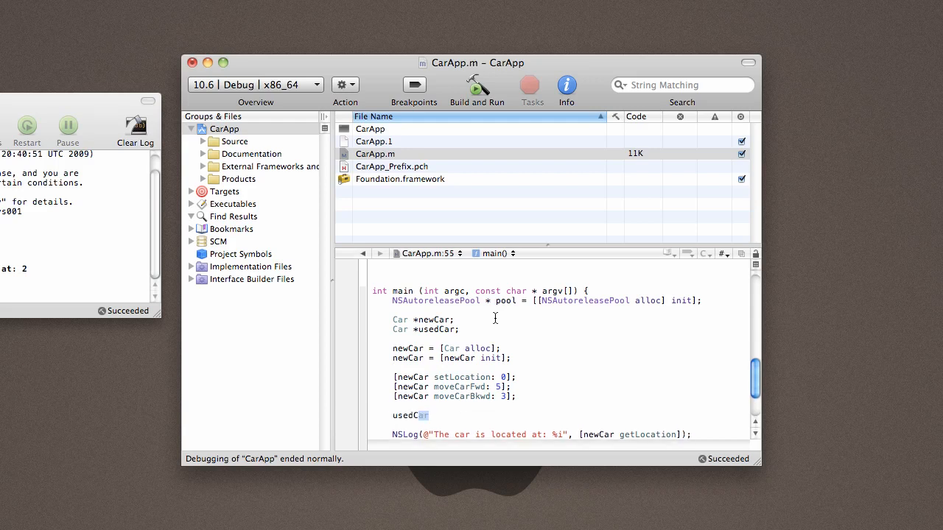
text(= [)
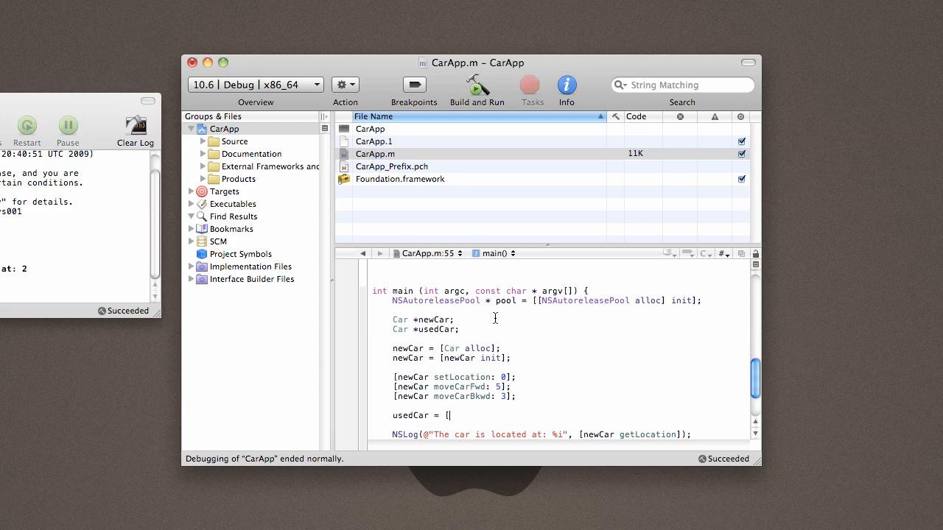
text(Car alloc])
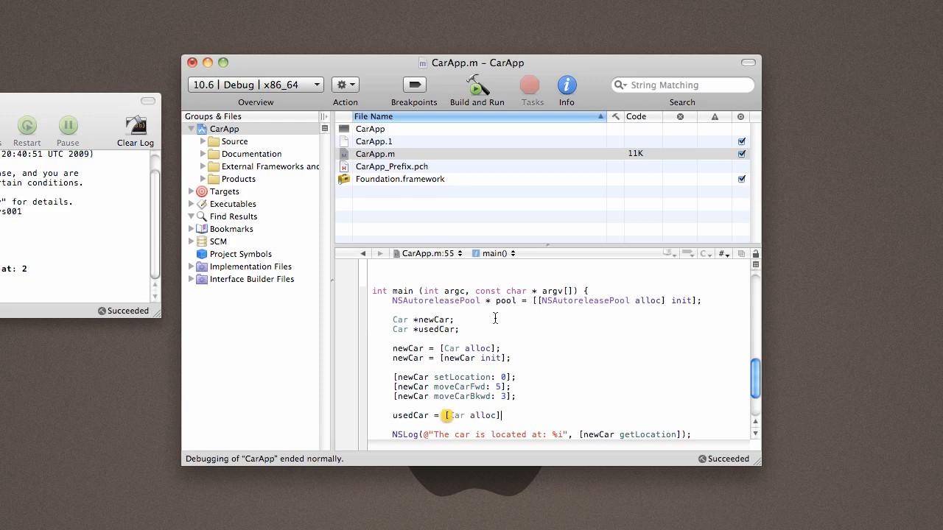
text(usedCar = [)
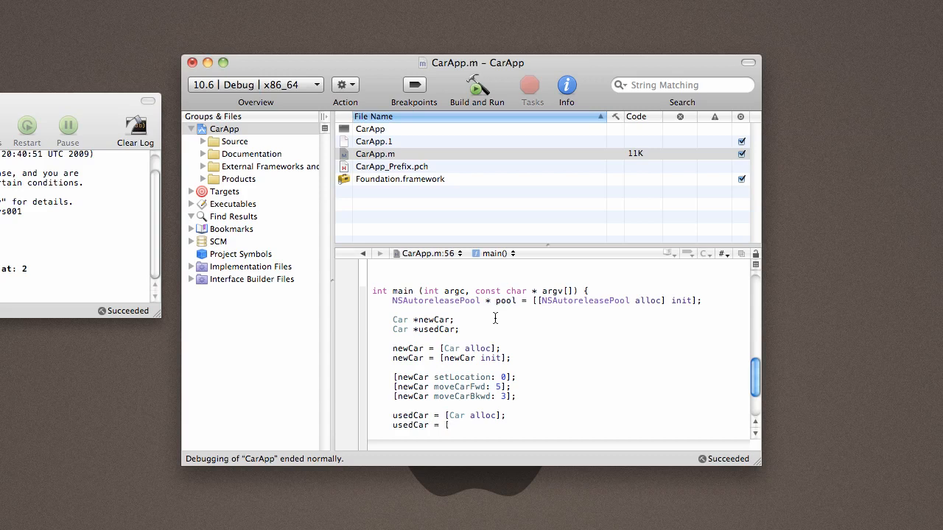
text(use)
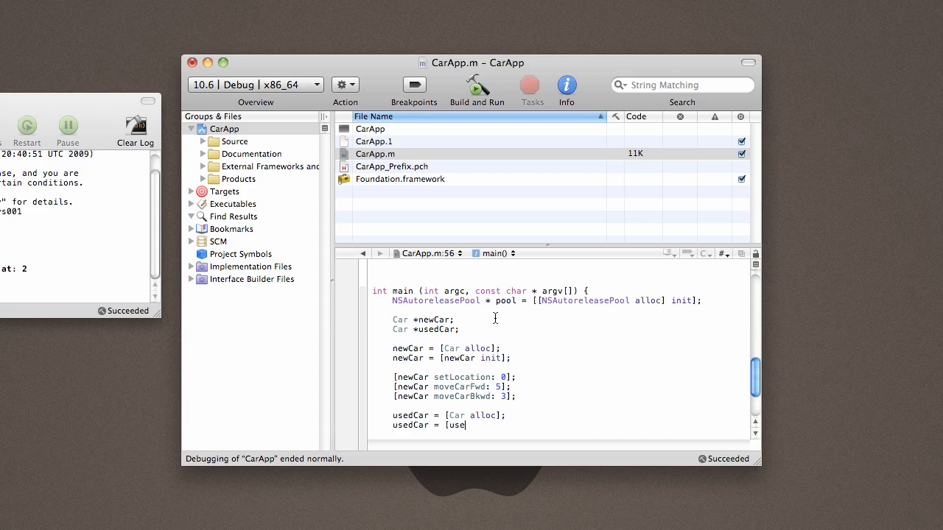
text(dCar init[;)
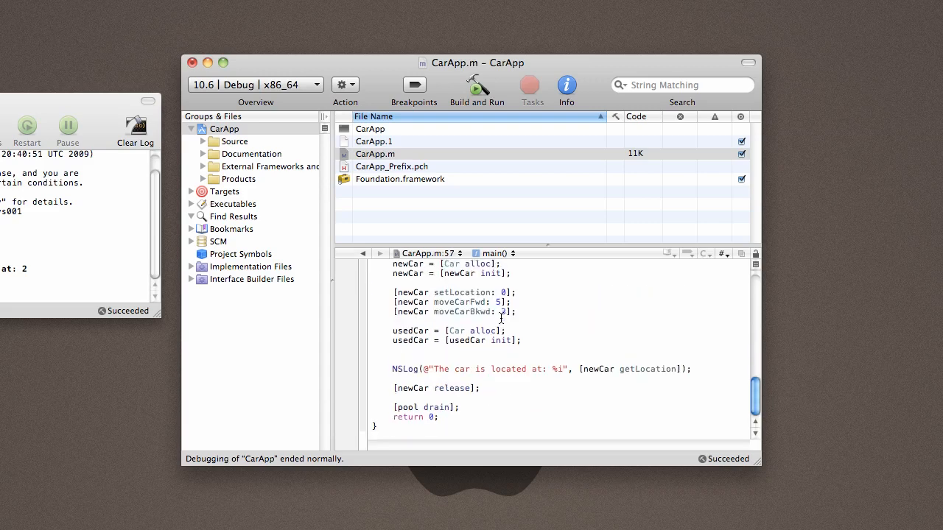
Type '[newCar setlocation: 10];' on a new line below the usedCar init line.
text([)
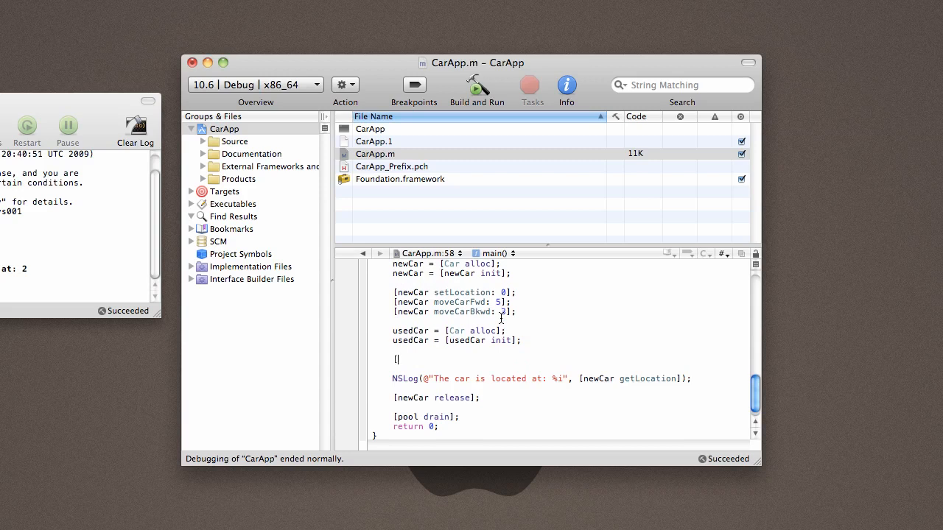
text(newCar setlocation:)
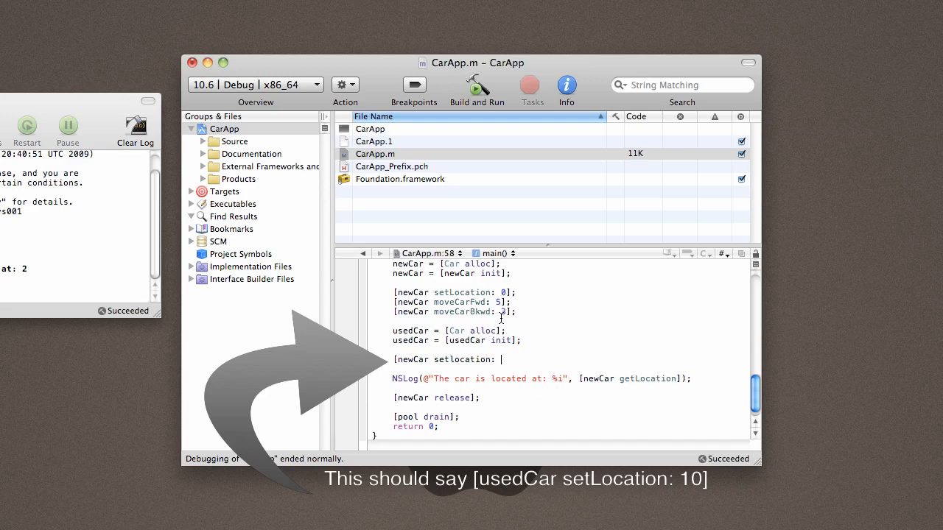
text(10];)
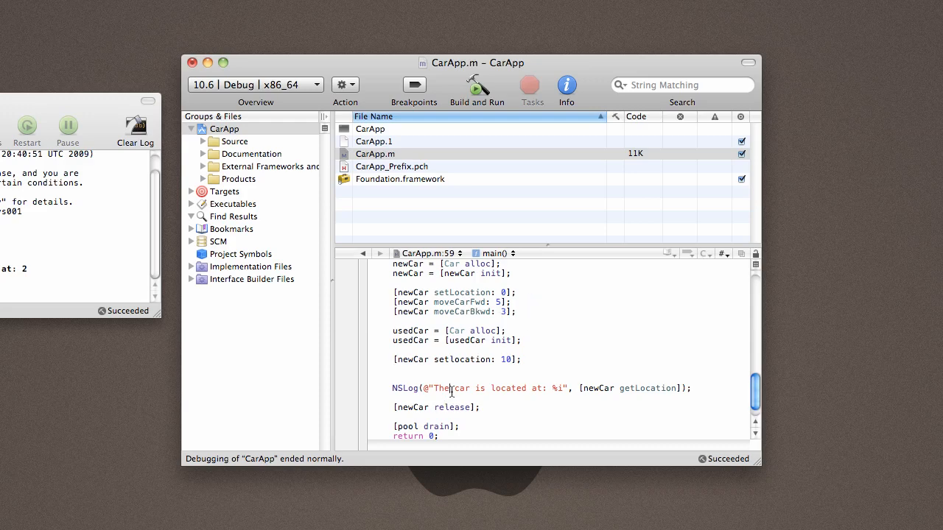
Log 'The new car…%i\r\n', add a usedCar getLocation log, and add '[usedCar release];'.
text(new)
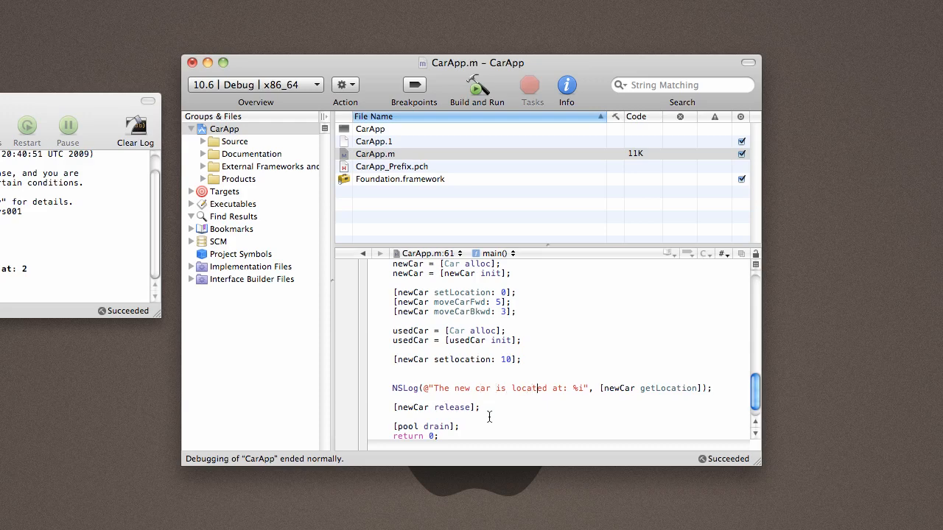
text(\r\n)
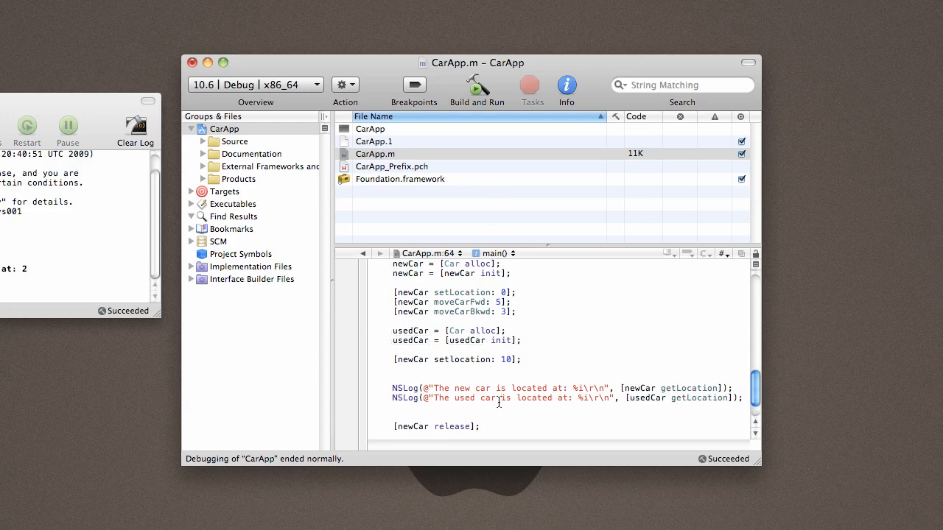
text([usedCar release];)
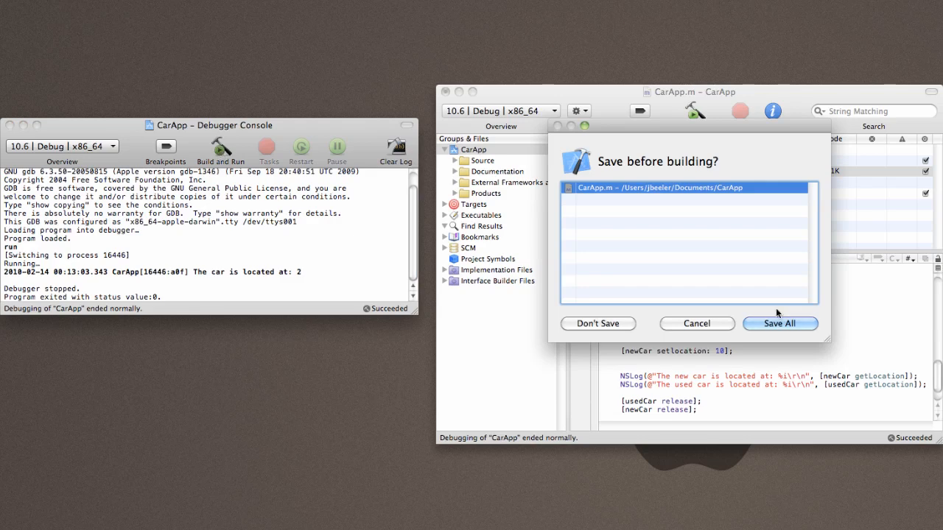
Save all and build and run CarApp, which crashes with SIGABRT over setlocation.
click(779, 323)
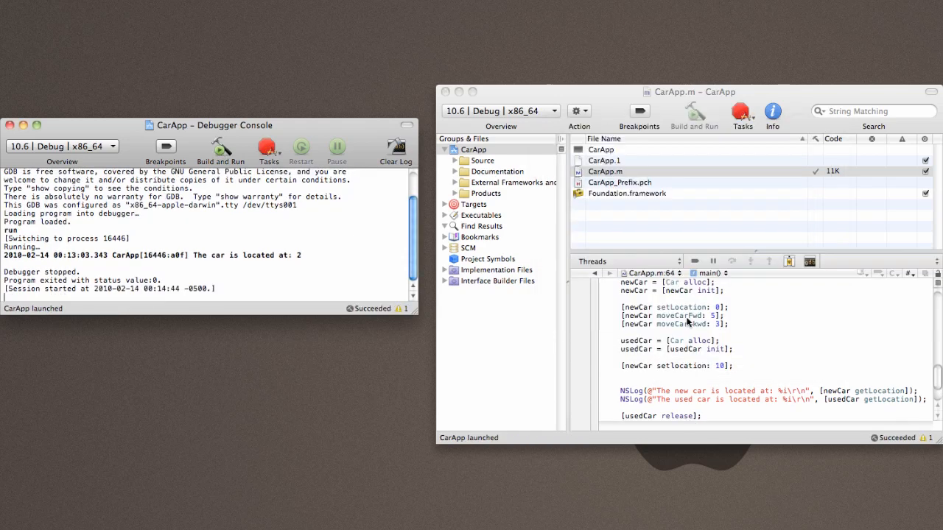
click(692, 111)
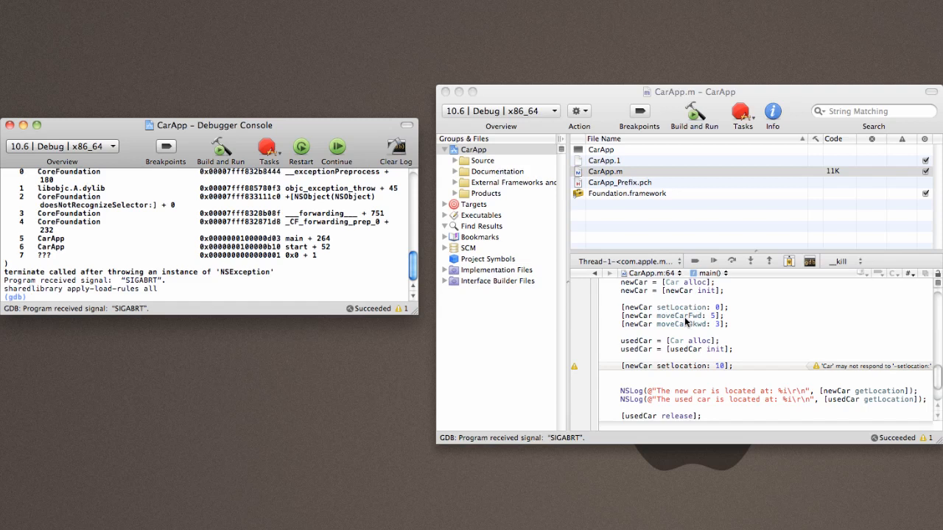
mouse_move(650, 370)
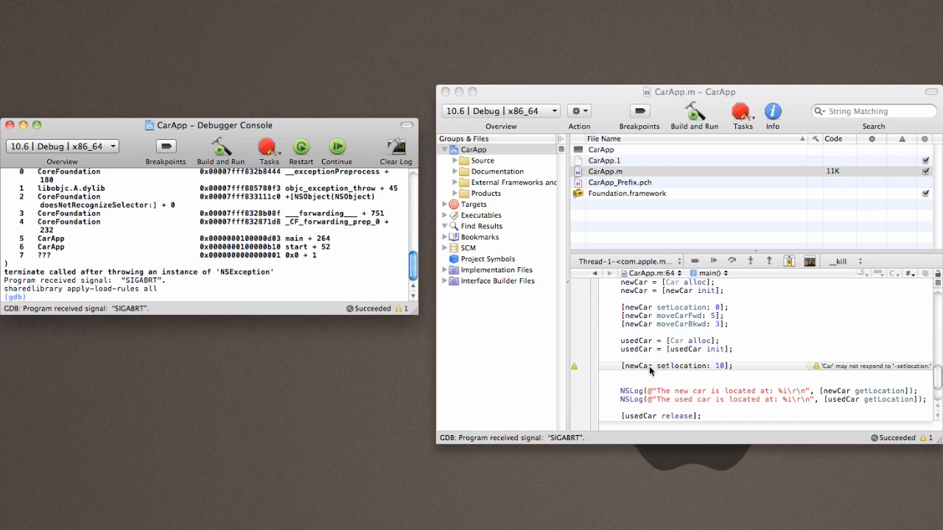
mouse_move(680, 372)
text(used)
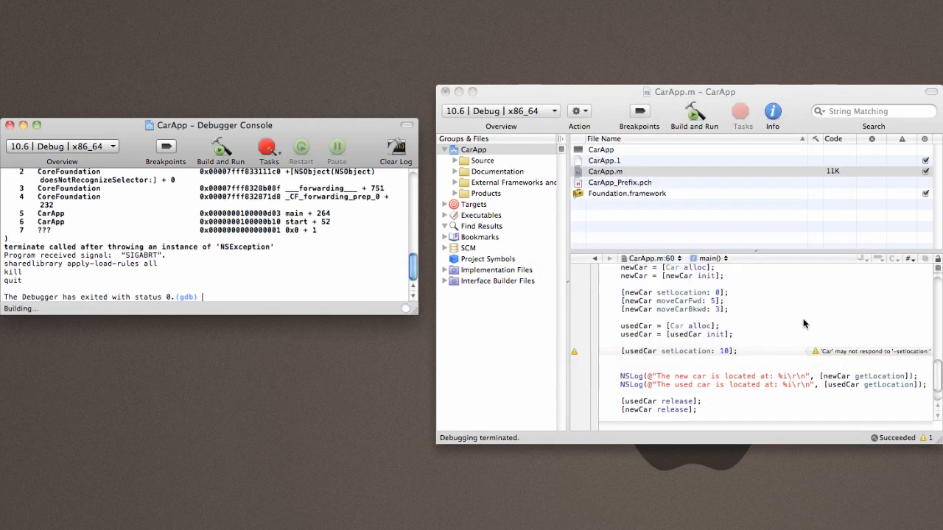
Rerun with '[usedCar setLocation: 10];' so the console shows the new car at 2, the used car at 10.
click(219, 147)
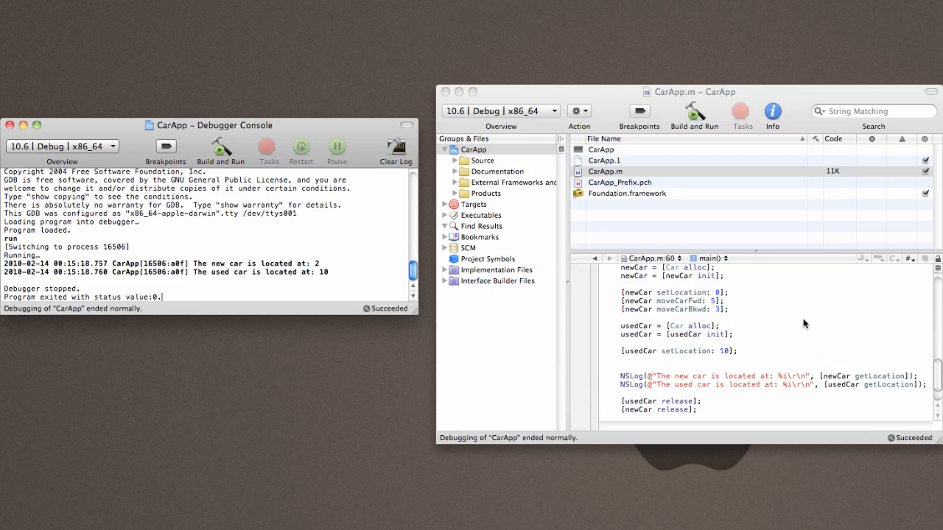